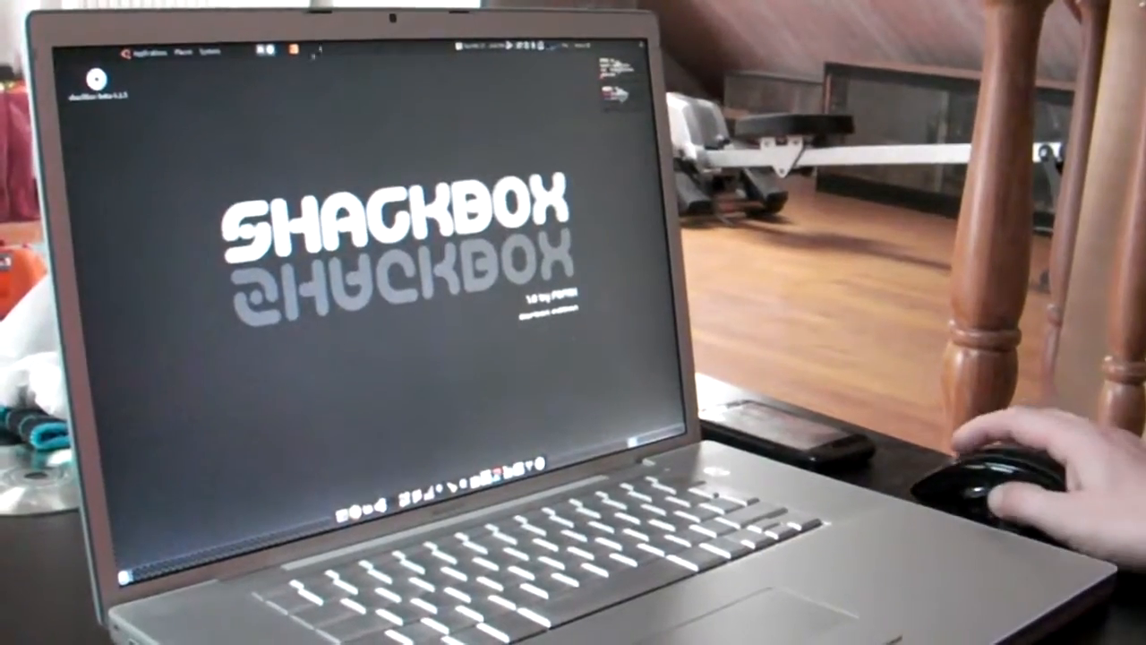
Step: Launch the Gpredict satellite tracker from the desktop
{"action": "left_click", "coordinate": [148, 51]}
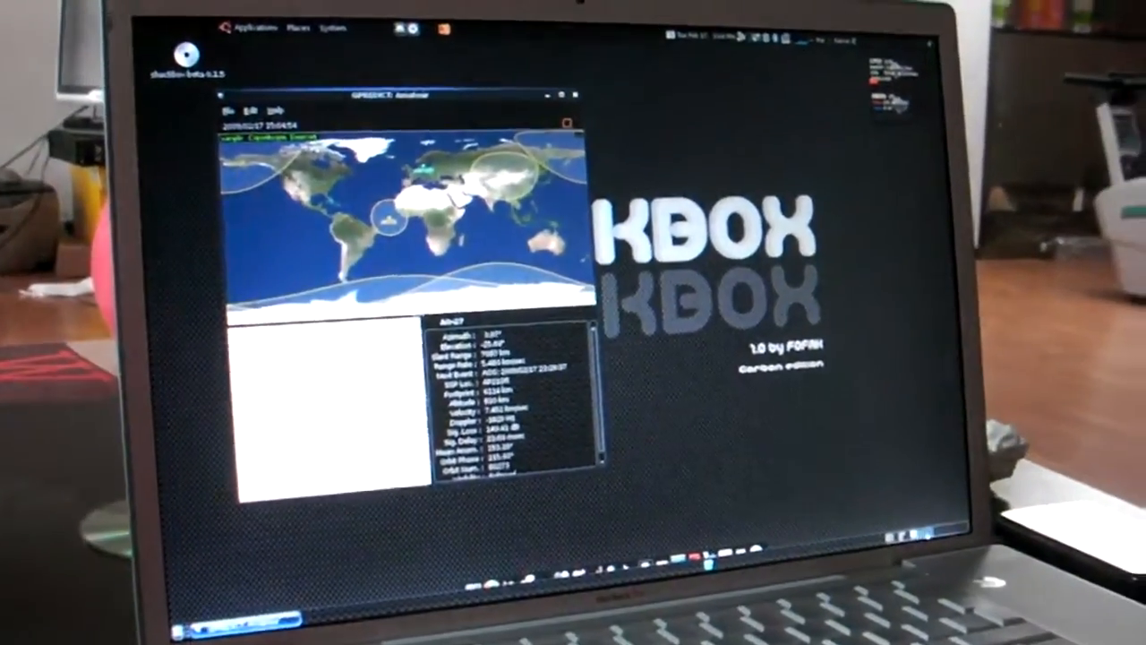
Step: Close the Gpredict world-map tracking window, returning to the bare desktop
{"action": "left_click", "coordinate": [246, 39]}
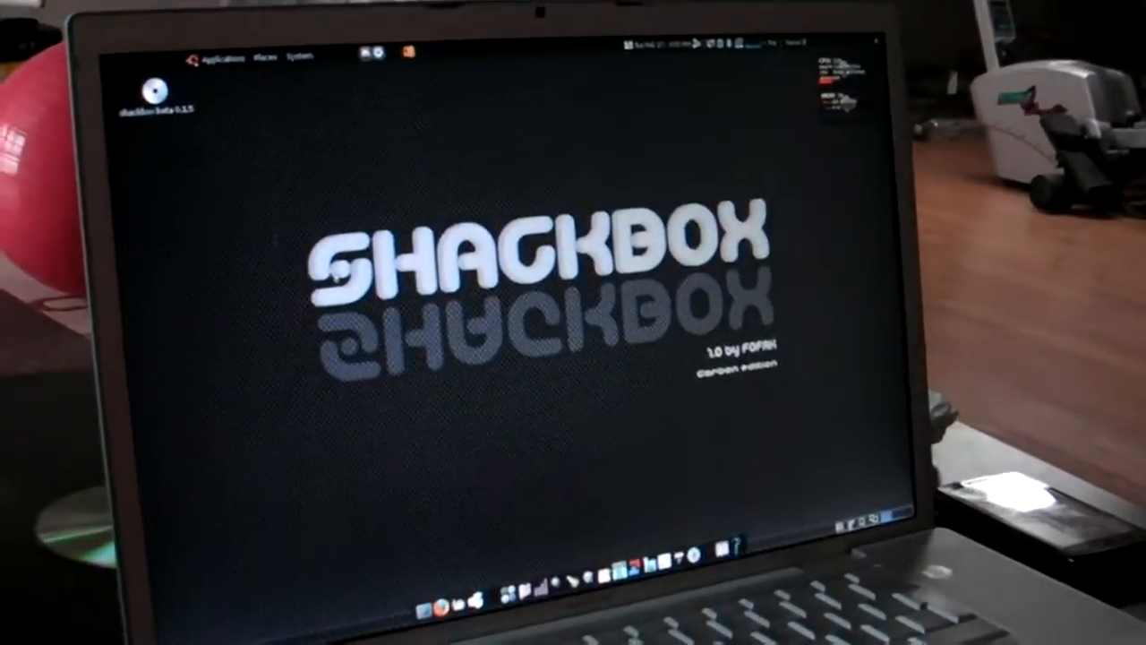
Step: Open the Applications menu and expand its Hamradio category
{"action": "left_click", "coordinate": [217, 56]}
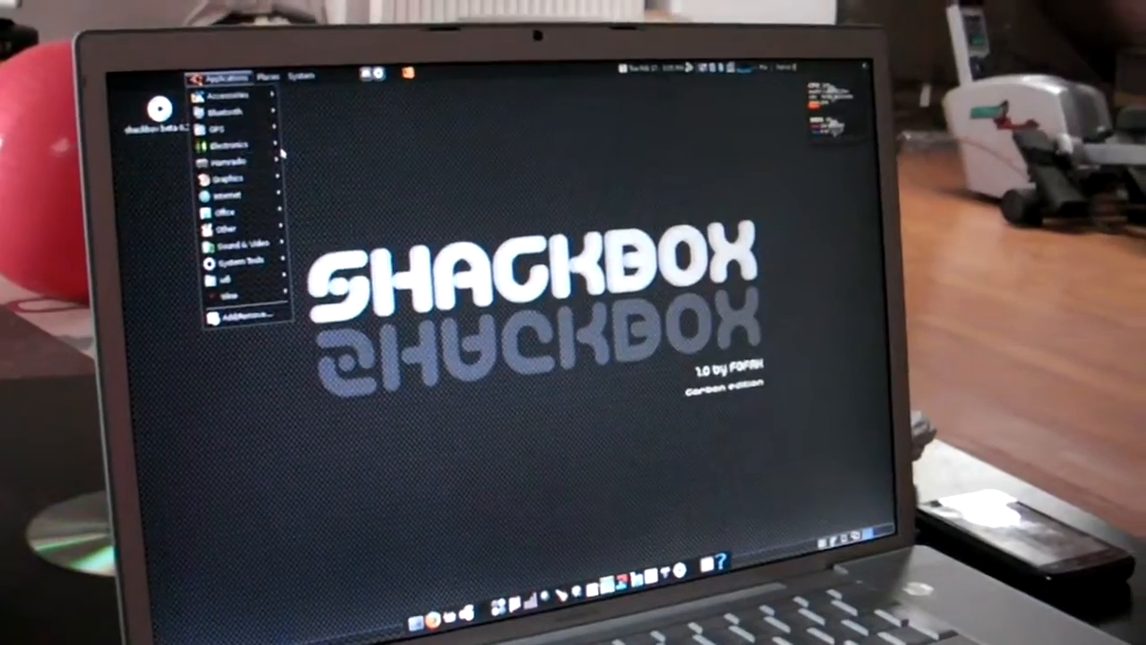
{"action": "left_click", "coordinate": [228, 161]}
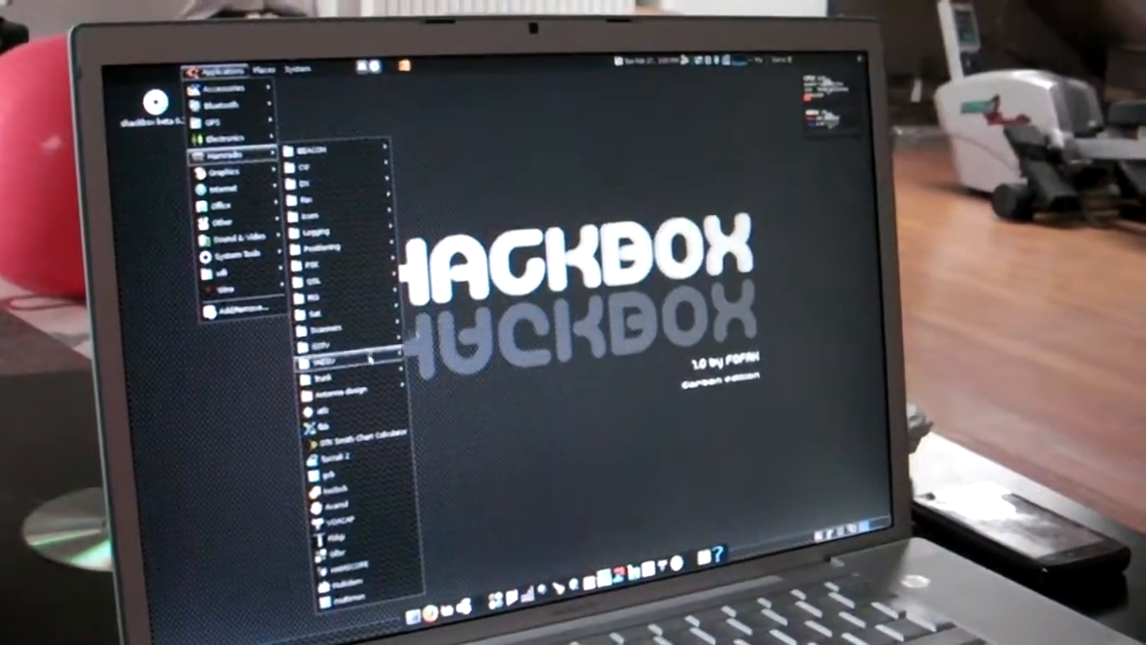